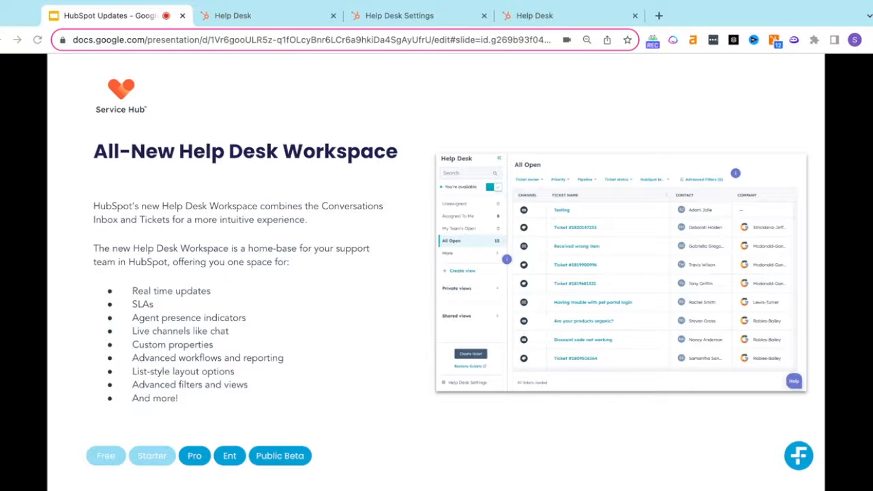
# Step: Switch from the Google Slides deck to HubSpot's Unassigned Help Desk ticket list
pyautogui.click(266, 15)
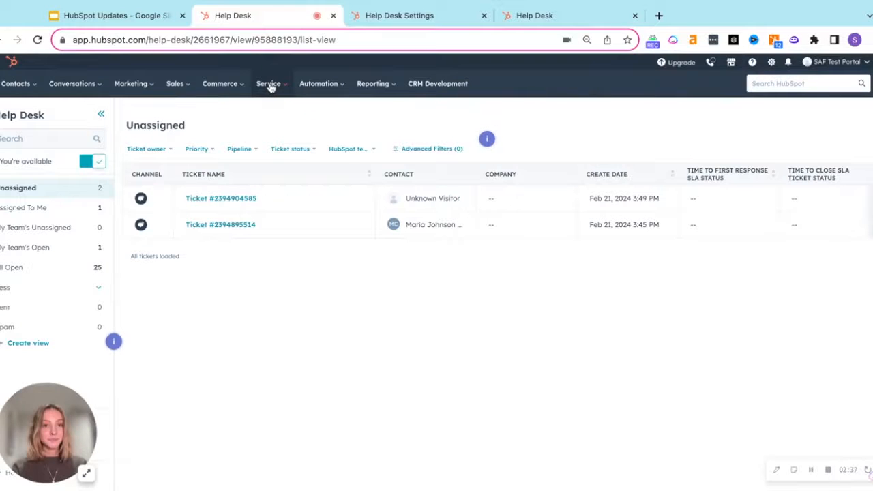
pyautogui.click(269, 83)
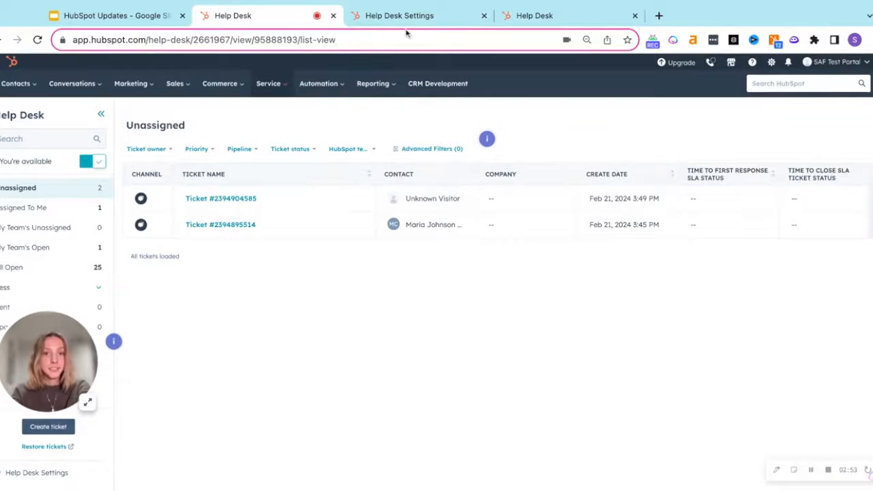
pyautogui.click(399, 15)
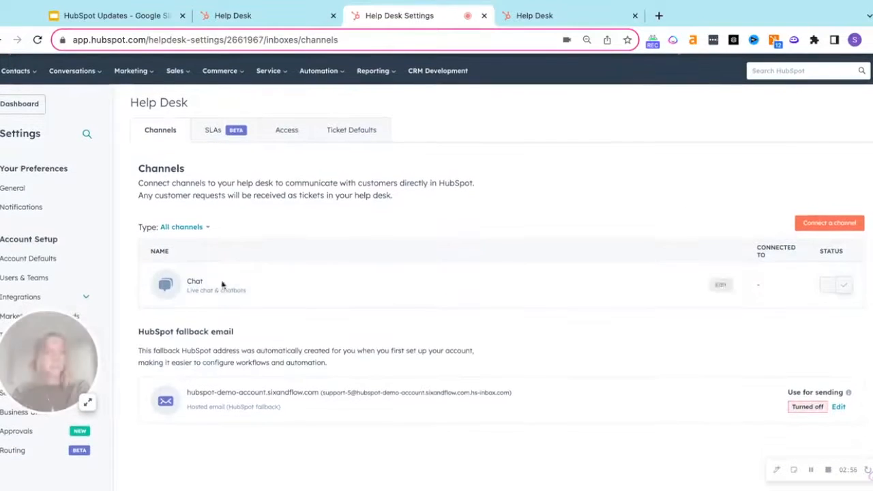
pyautogui.click(829, 223)
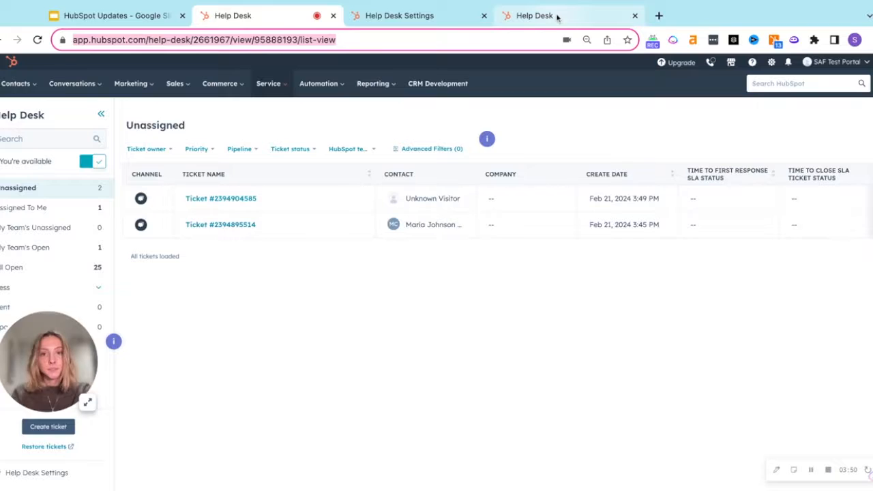
pyautogui.click(220, 224)
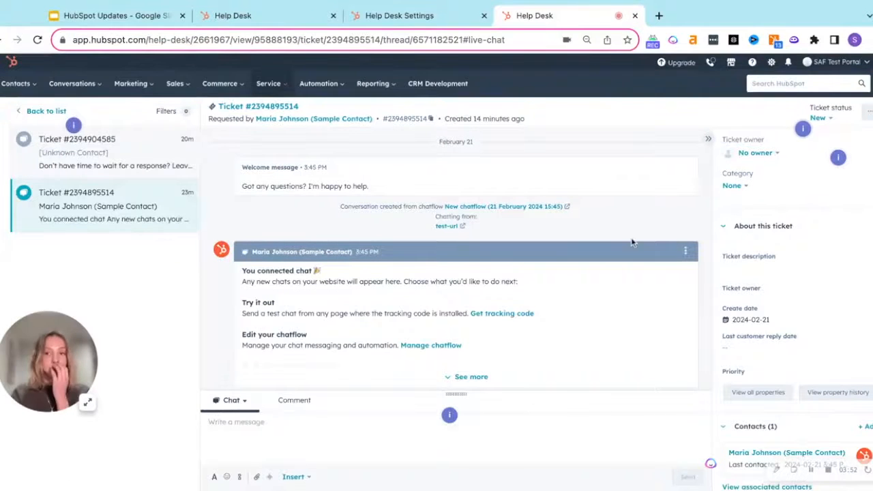
pyautogui.click(755, 153)
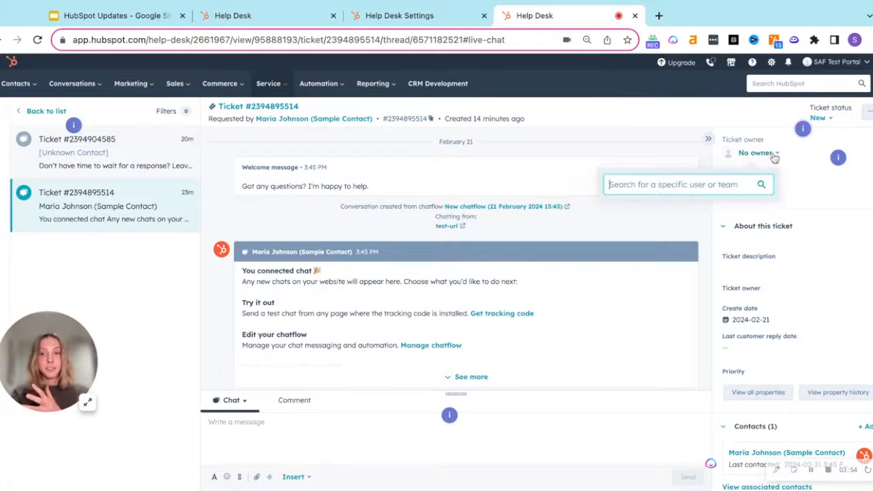
pyautogui.click(758, 153)
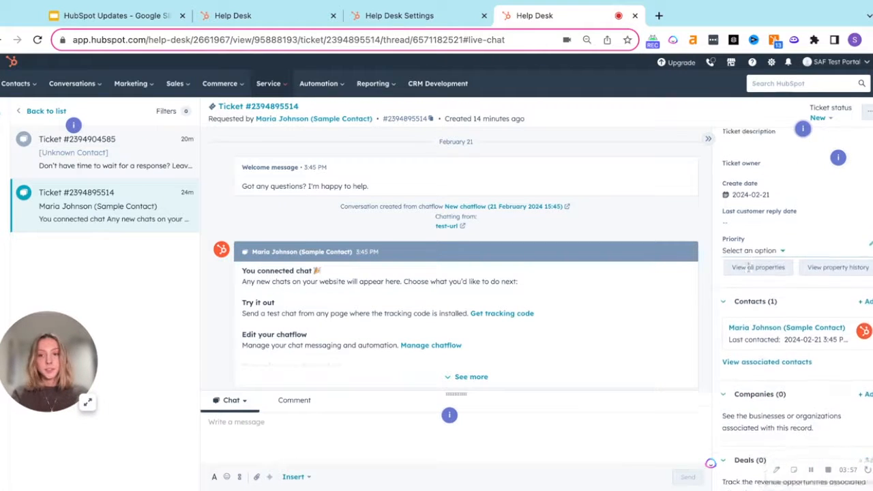
pyautogui.scroll(-3)
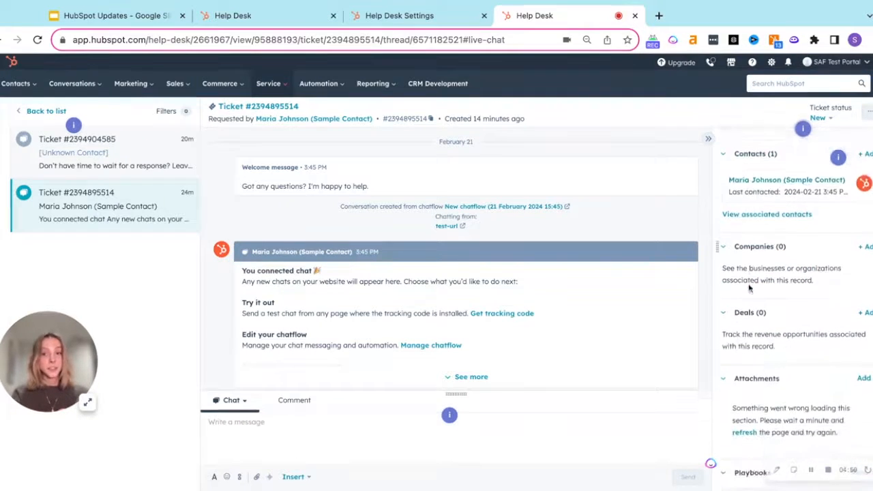
pyautogui.scroll(-3)
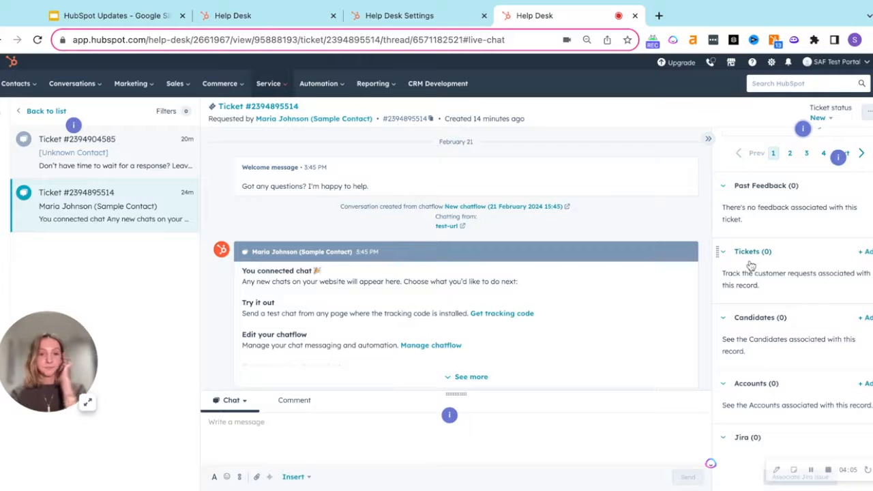
pyautogui.moveTo(660, 241)
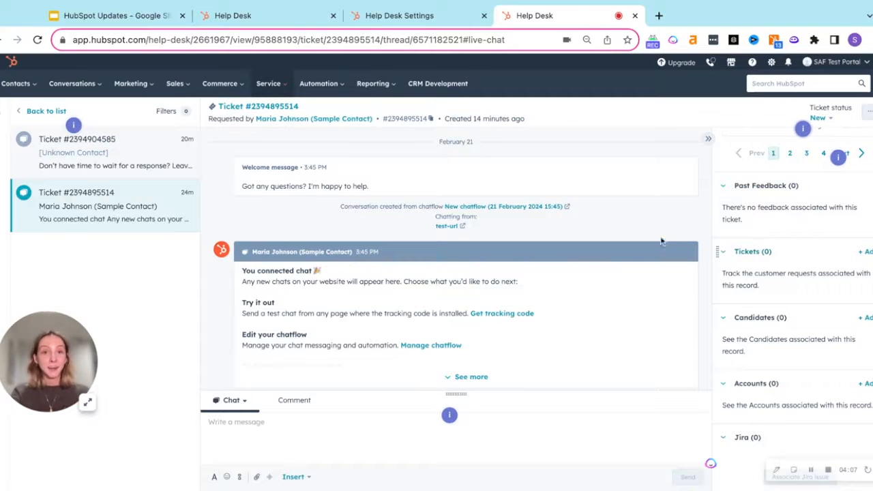